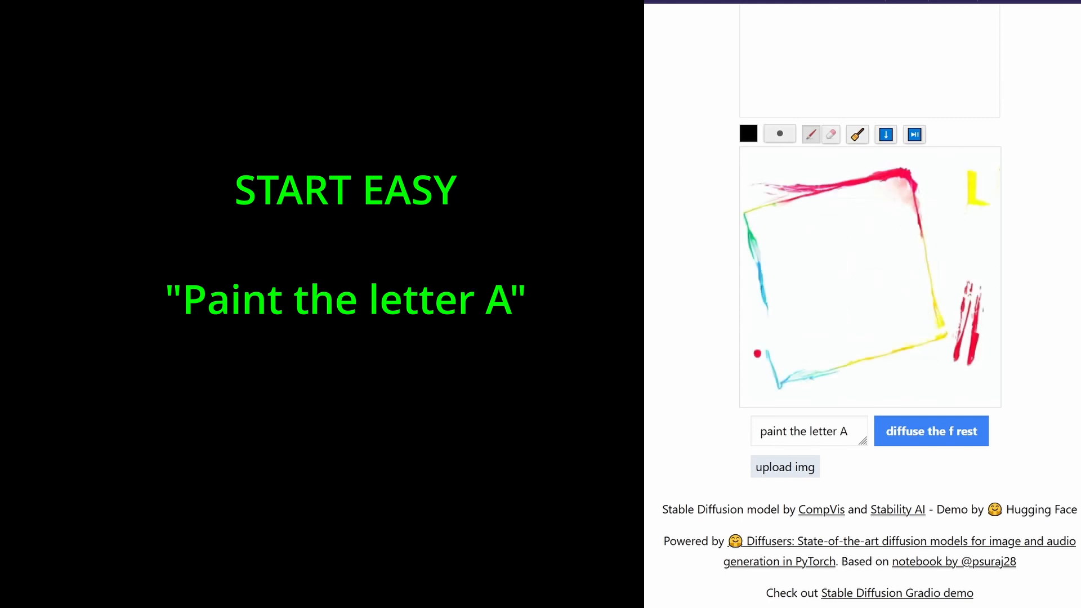
Generate an angular black line drawing for the prompt 'draw the letter A'.
left_click(931, 431)
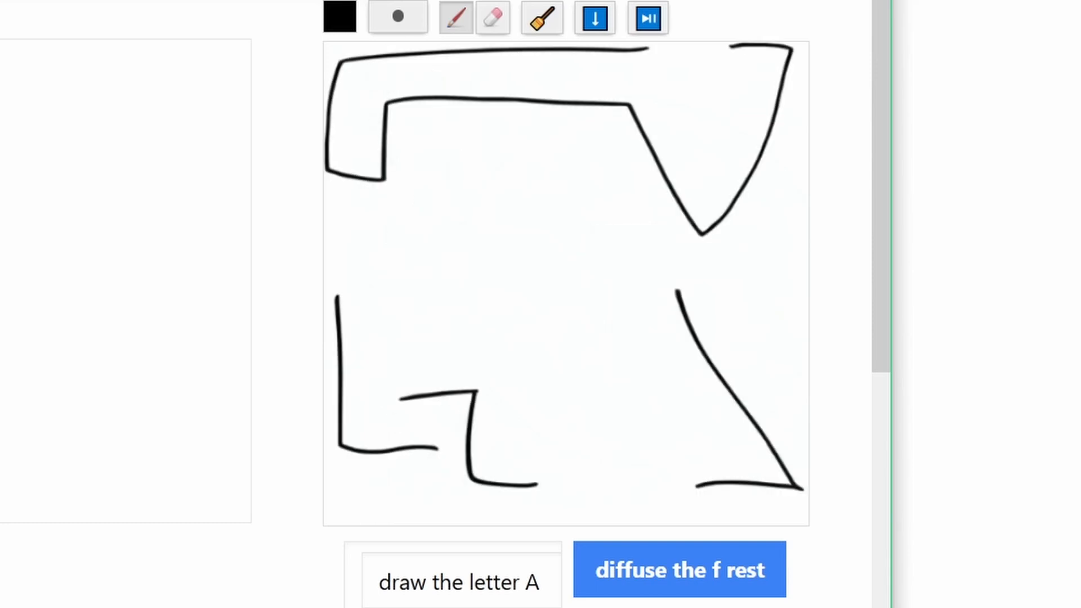
left_click(677, 570)
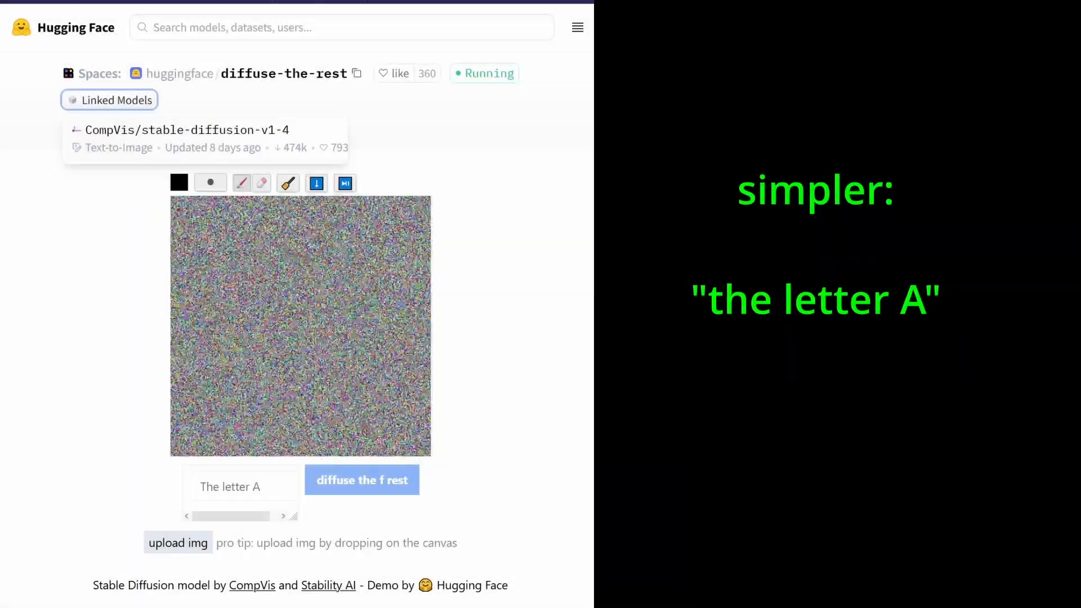
Run prompt variants ending with 'paint the letter A on a green canvas', getting green brushstroke lettering.
left_click(362, 479)
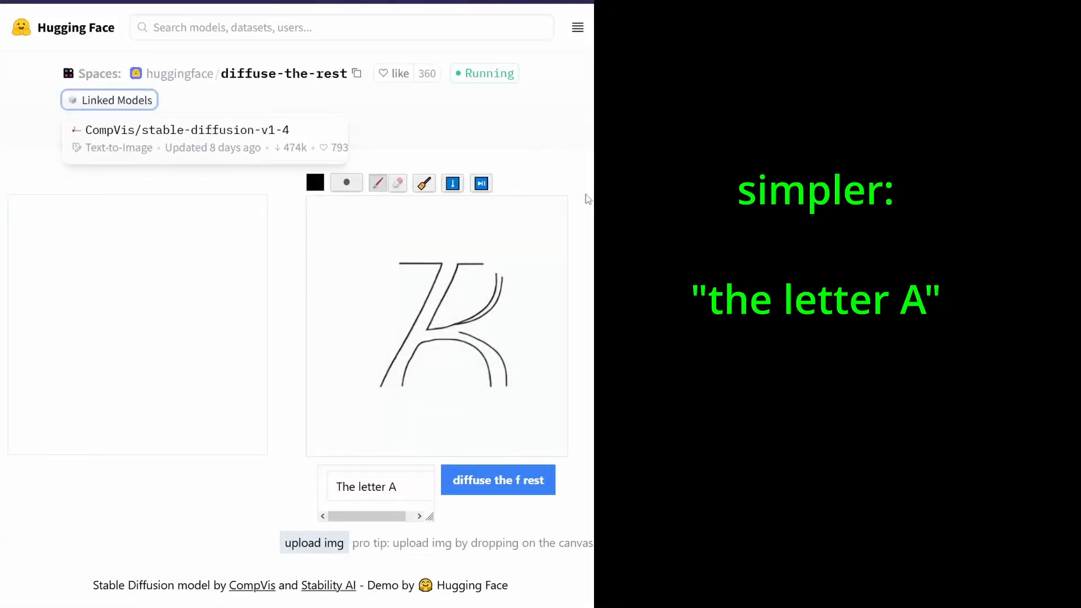
left_click(496, 479)
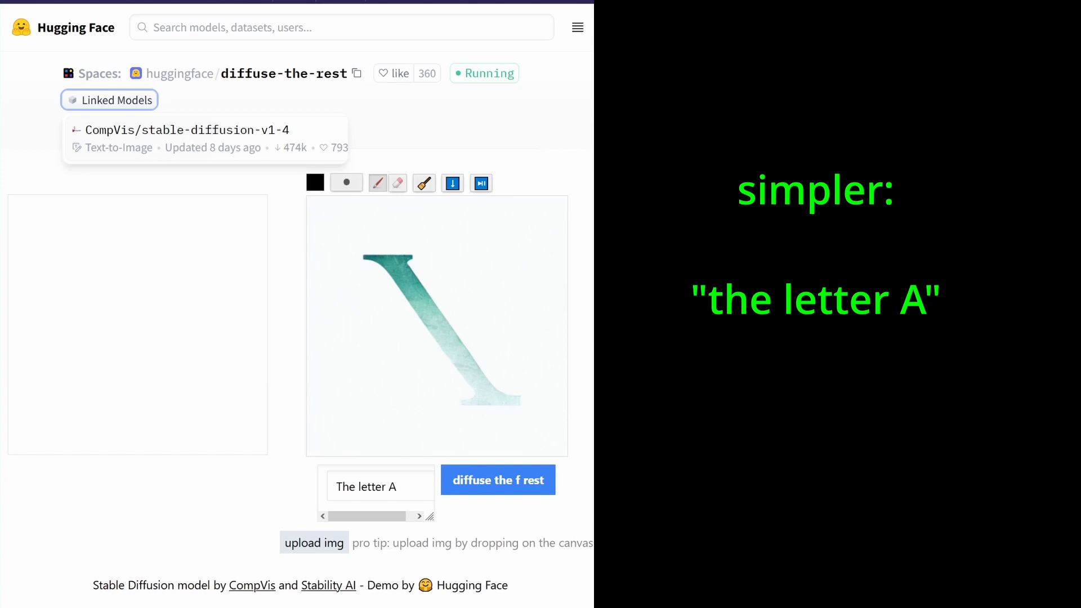
left_click(496, 480)
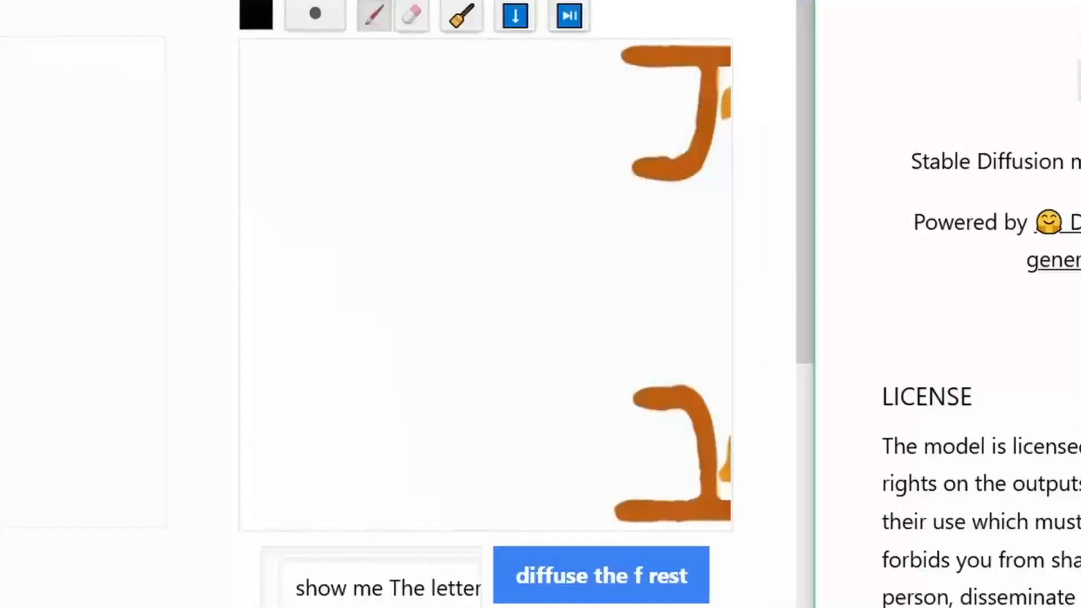
left_click(600, 575)
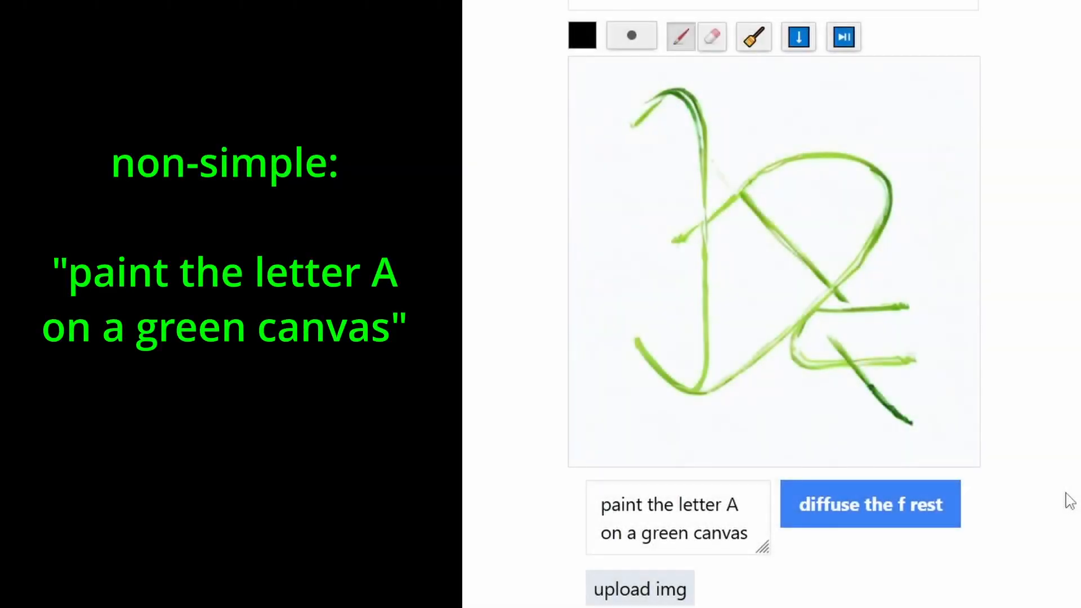
left_click(869, 504)
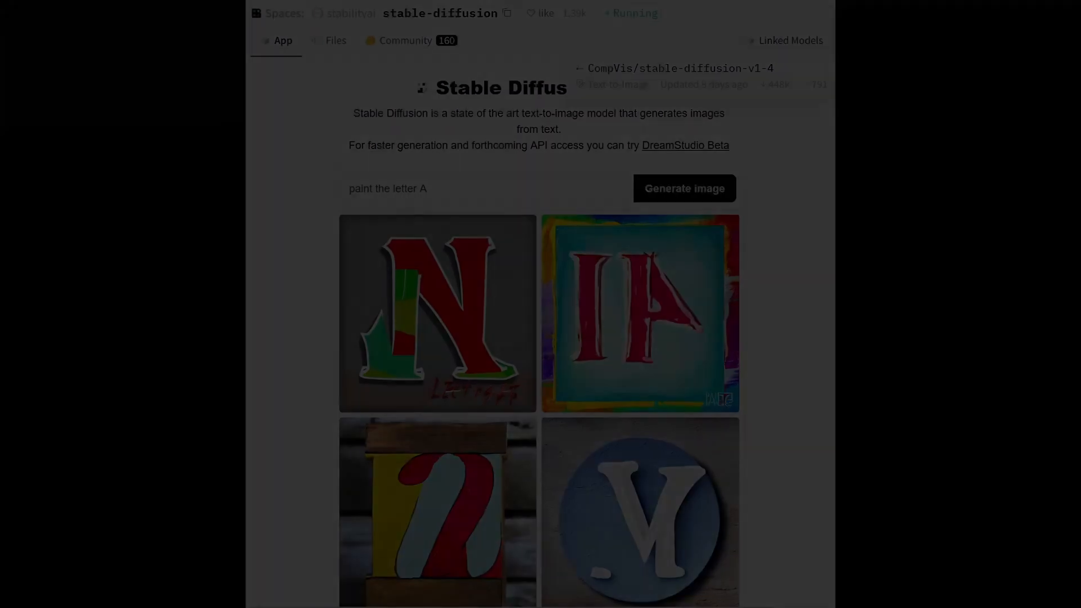
Review the 'paint the letter A' results and start generating 'draw a blue circle'.
left_click(690, 196)
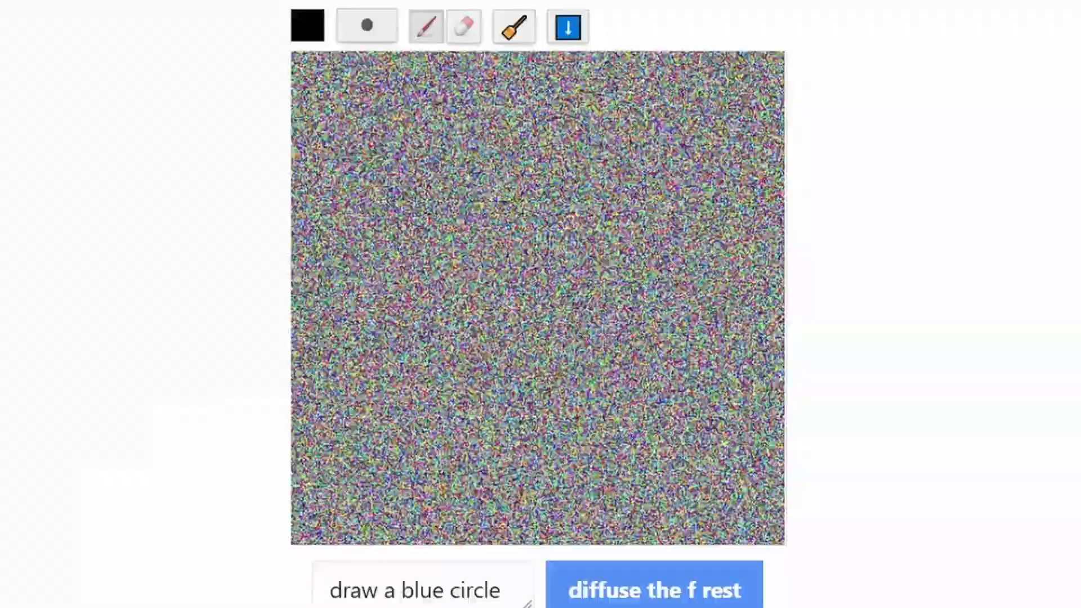
Finish the 'draw a blue circle' sketch, then clear the canvas for 'paint a yellow sphere'.
left_click(655, 588)
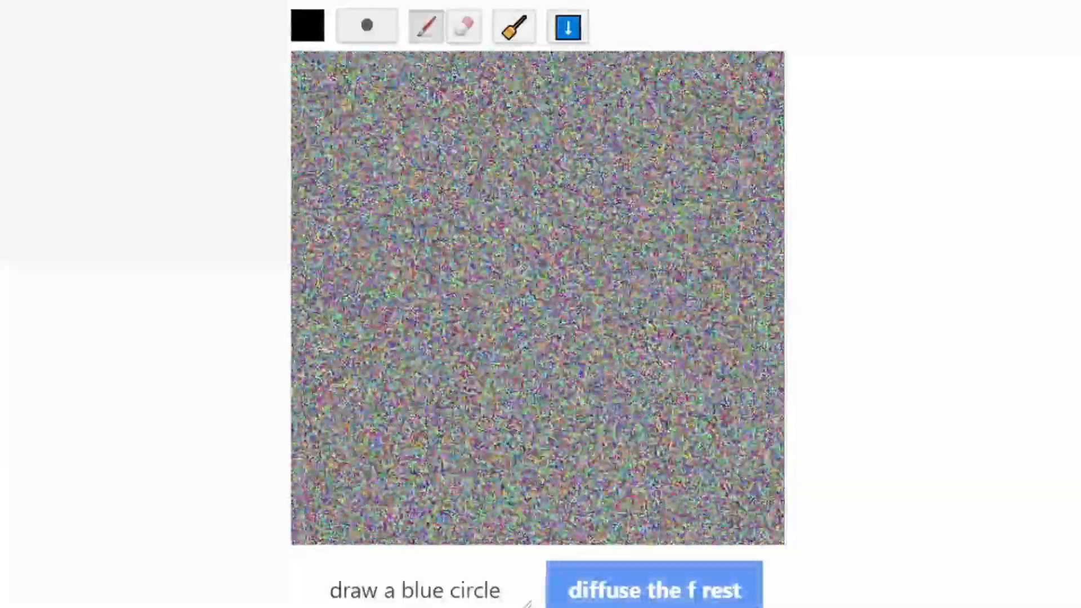
left_click(655, 589)
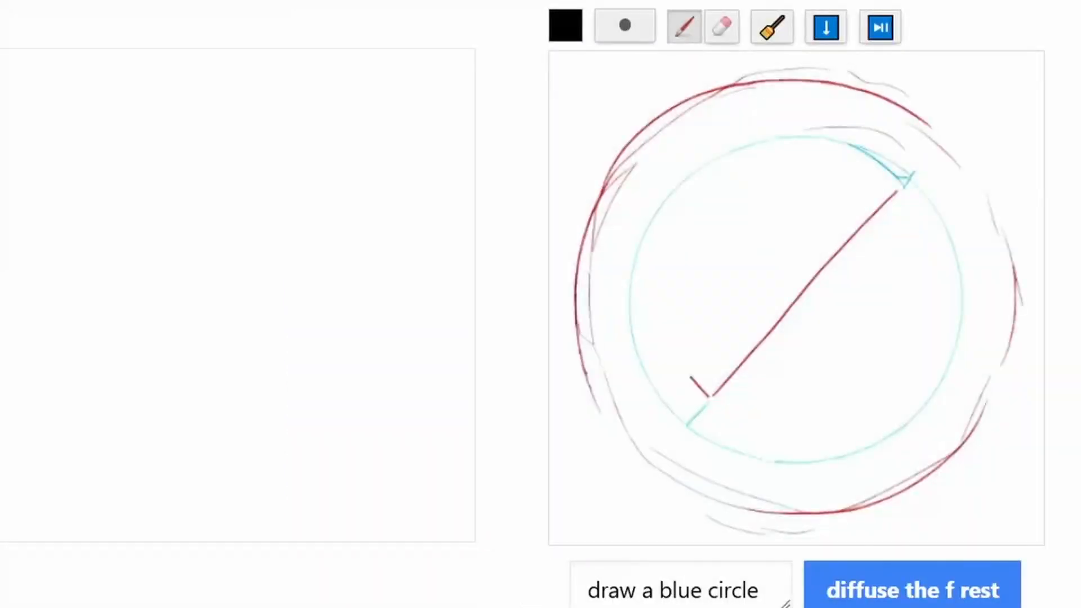
left_click(911, 588)
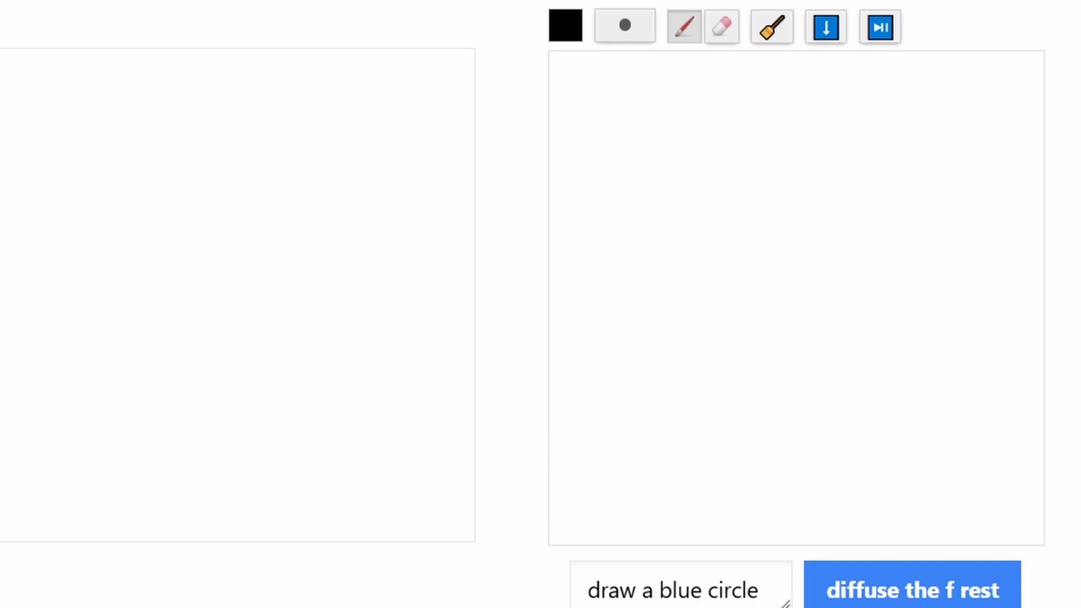
left_click_drag(724, 400, 903, 178)
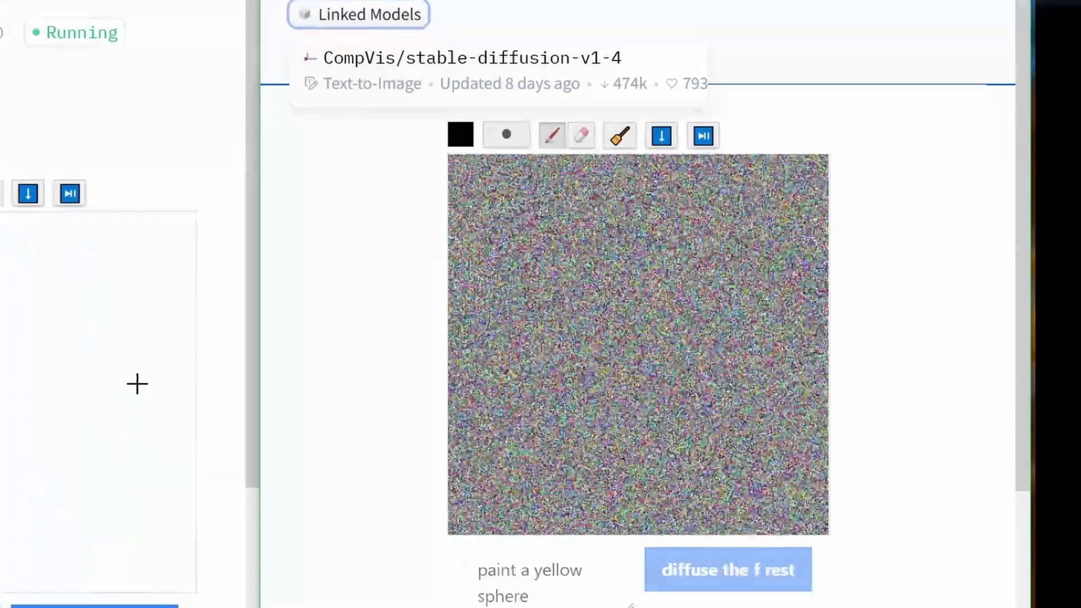
Start generating 'paint a yellow sphere' in a second Space window beside the first.
left_click(726, 569)
type("draw a blue circle in 3D")
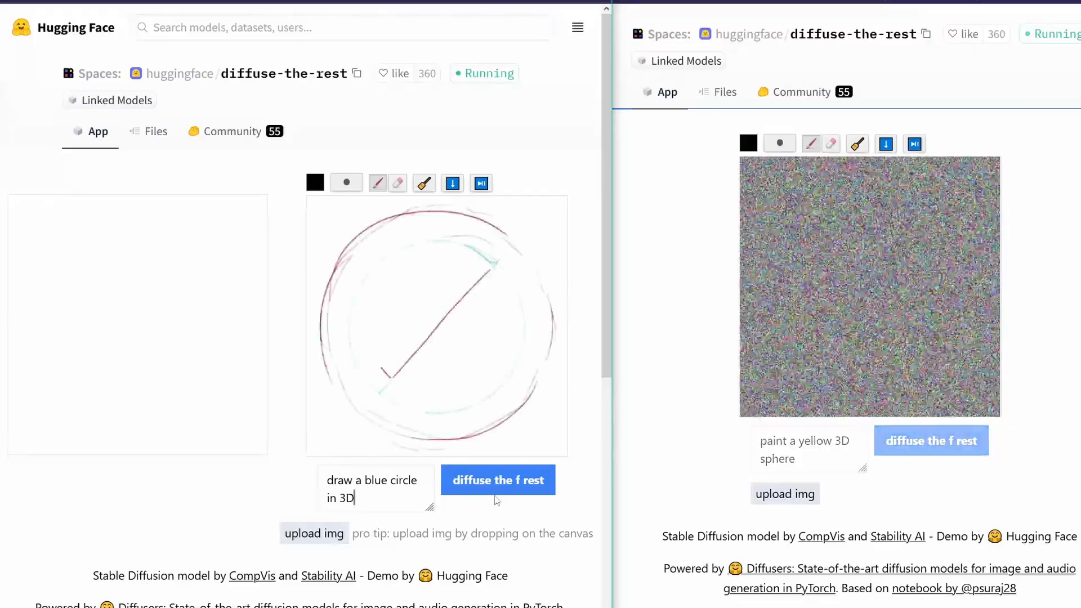
Generate 'draw a blue circle in 3D' in one window and 'paint a yellow 3D sphere' in the other.
left_click(480, 183)
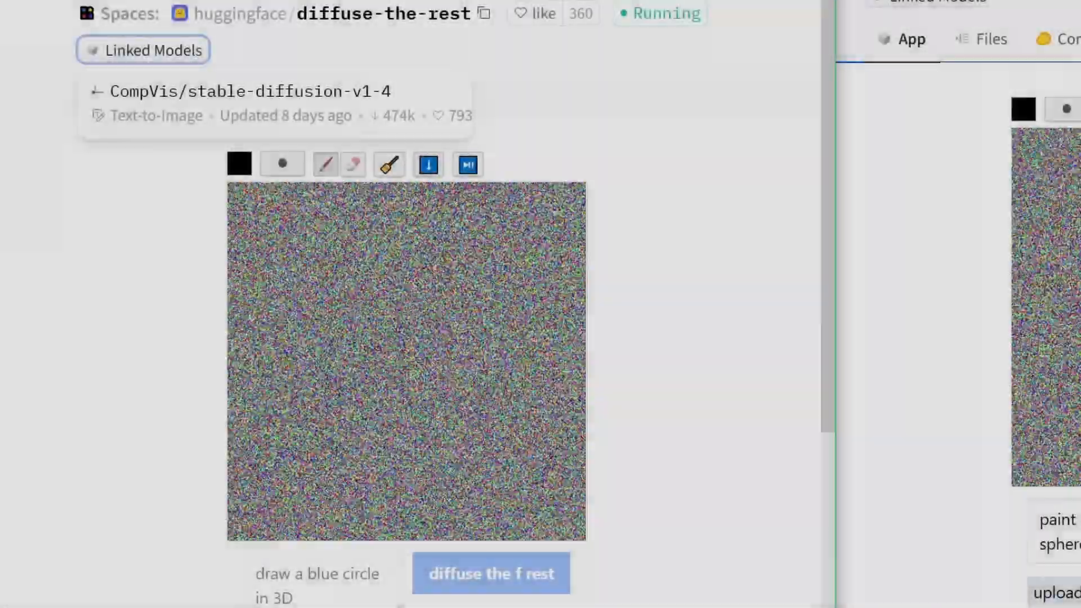
left_click(491, 573)
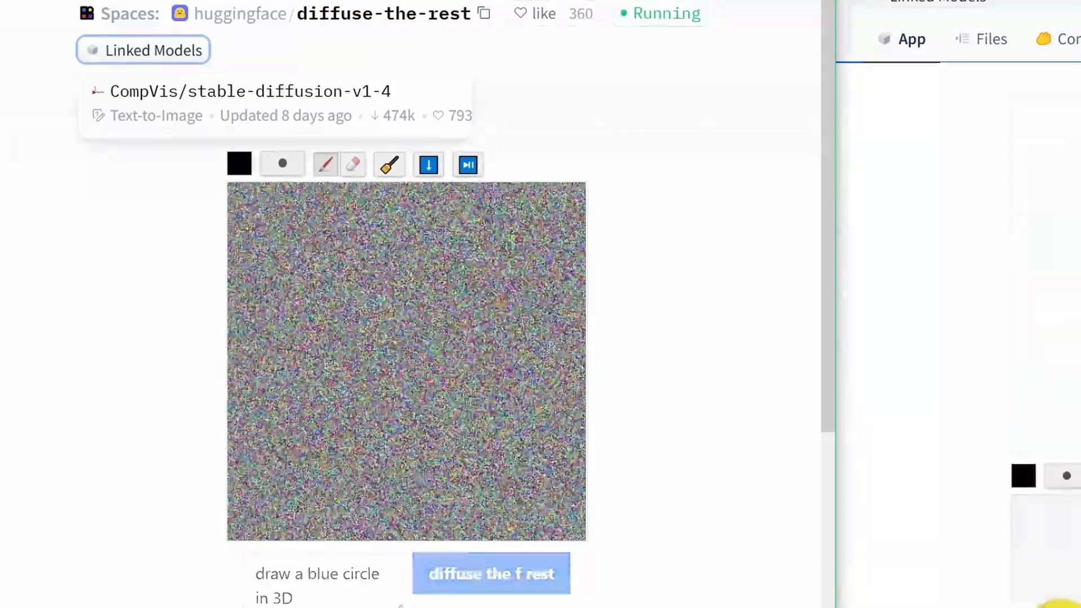
left_click(491, 573)
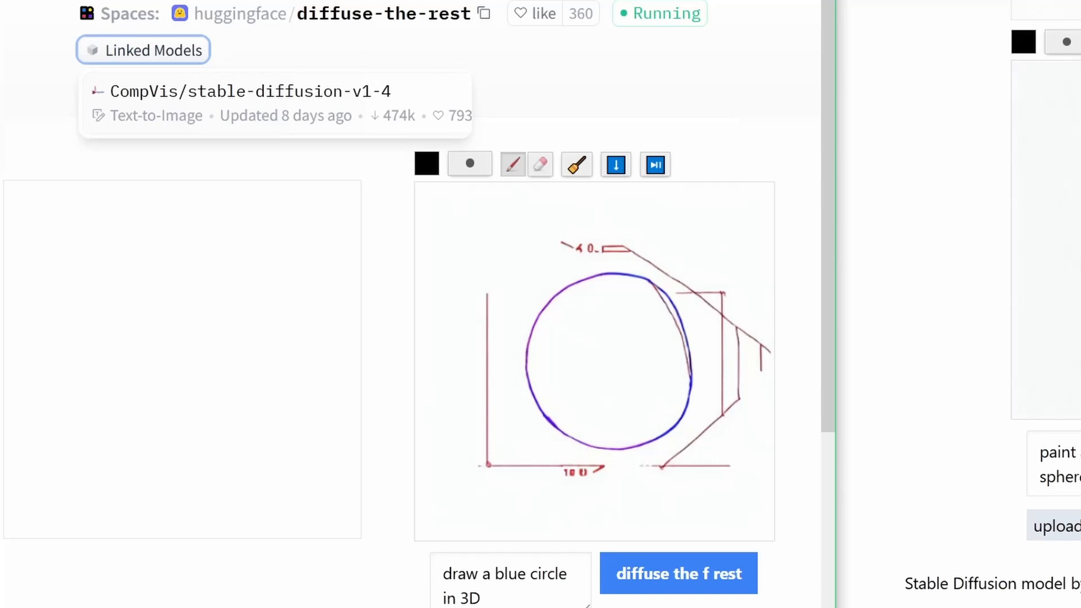
left_click(677, 573)
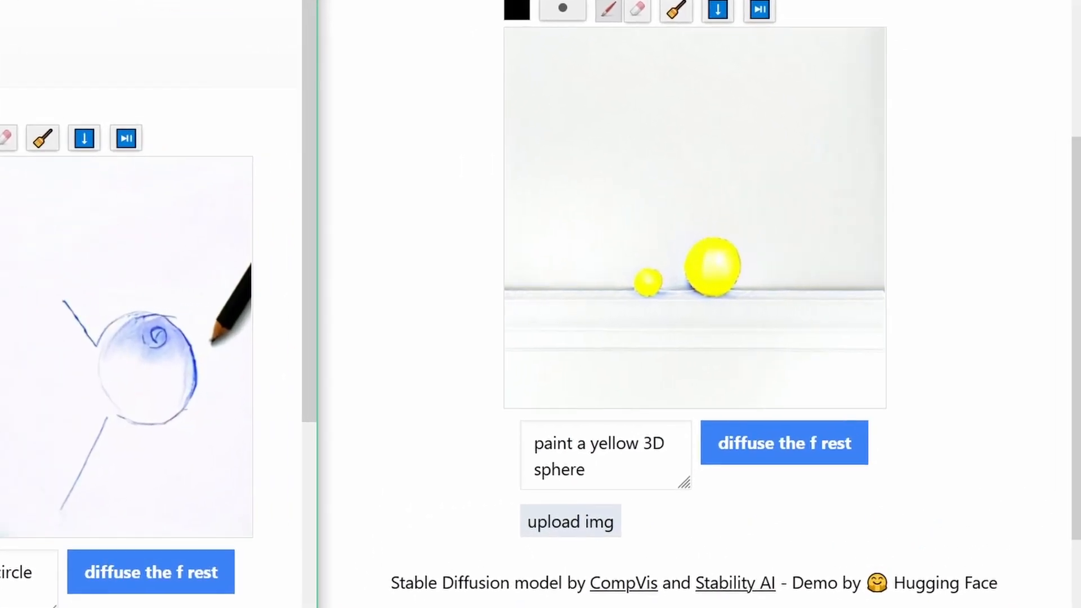
Generate yellow 3D spheres, then extend the prompt with 'in front of a blue sky as the background'.
left_click(613, 453)
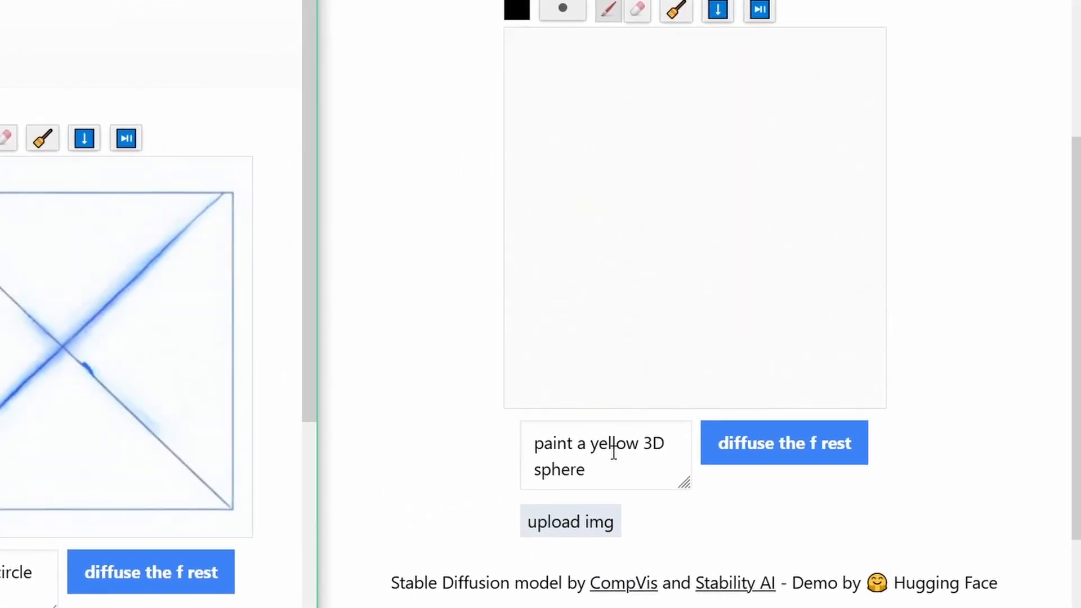
left_click(784, 443)
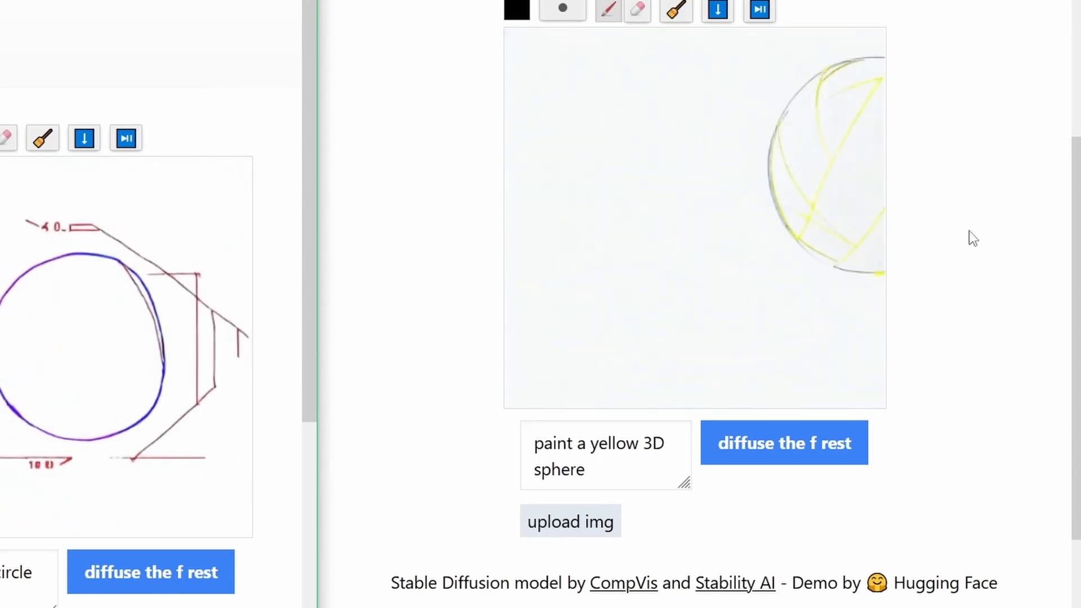
left_click(783, 442)
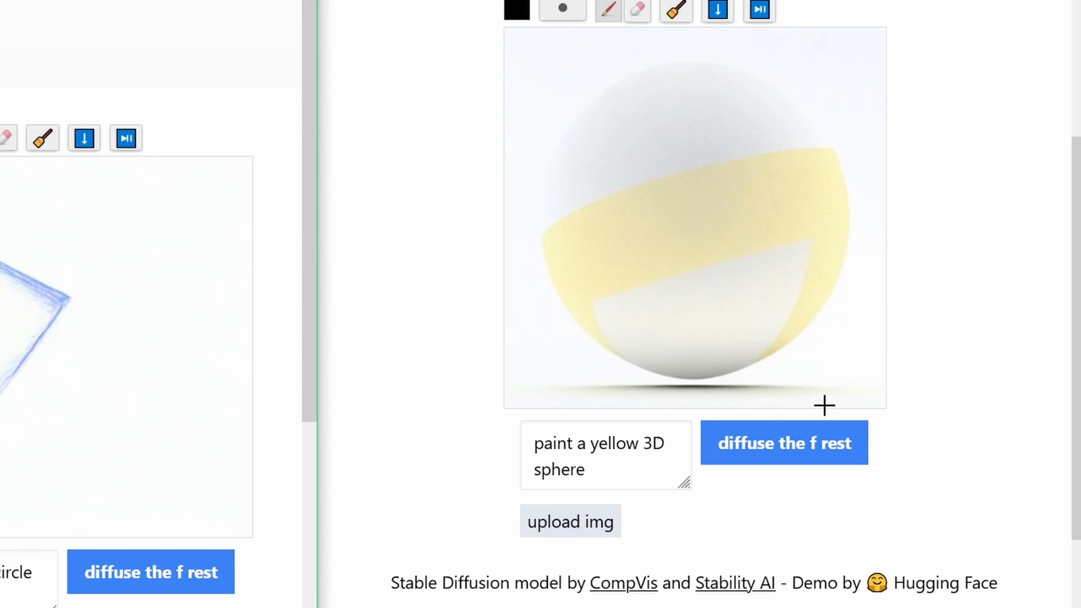
left_click(783, 442)
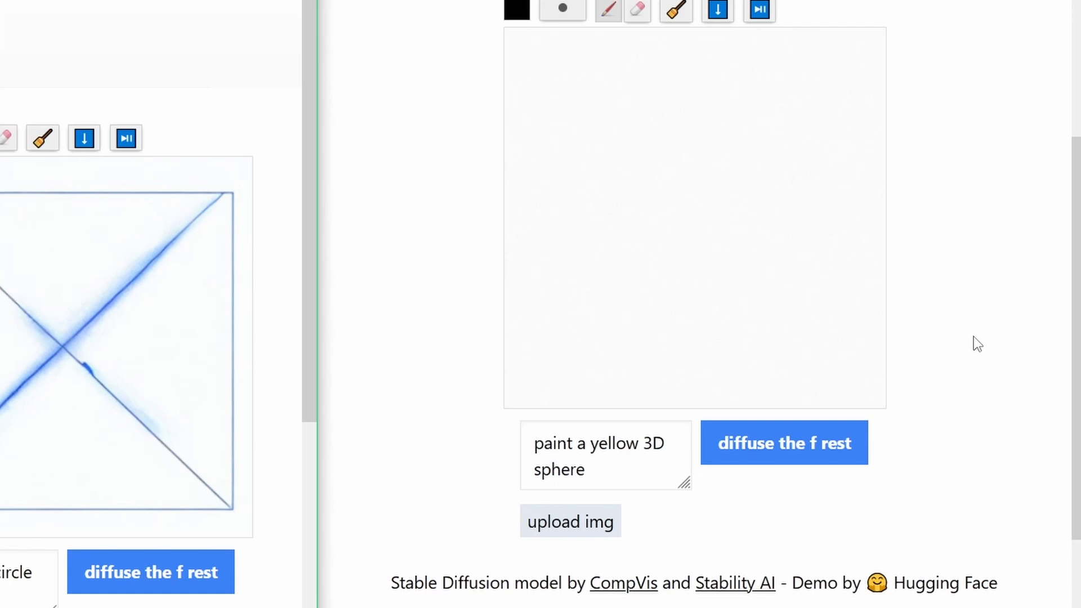
left_click(782, 442)
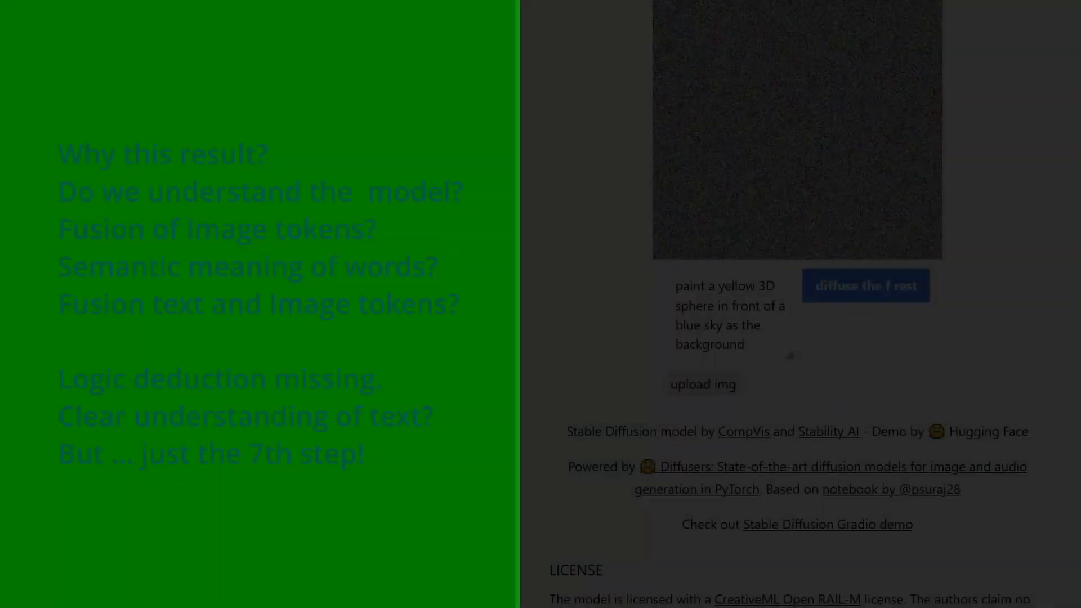
Regenerate the yellow 3D sphere against a blue sky repeatedly until a glassy sky-filled sphere appears.
left_click(864, 347)
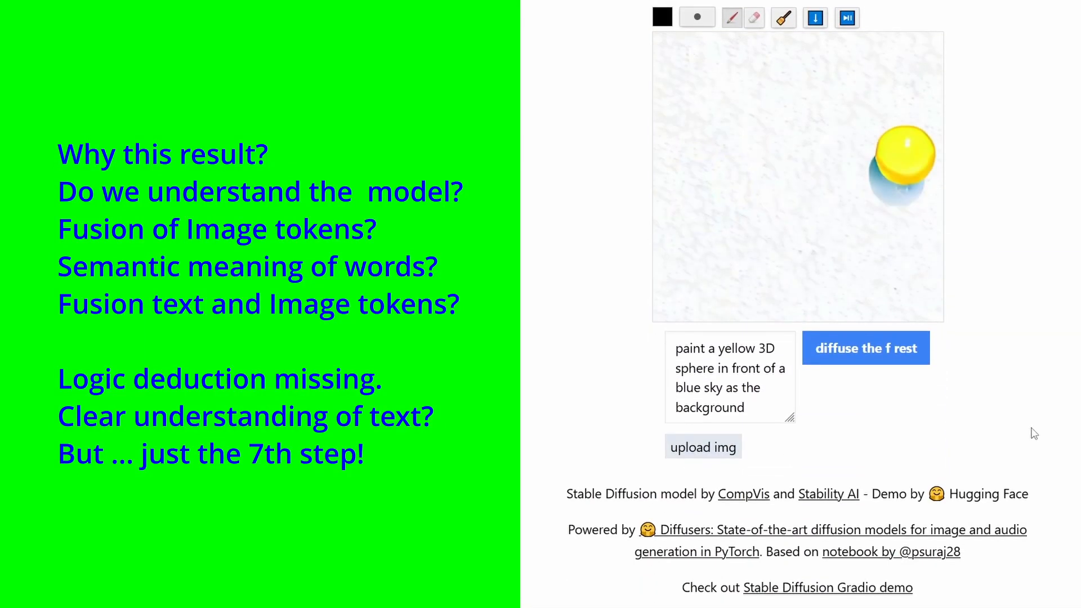
left_click(864, 348)
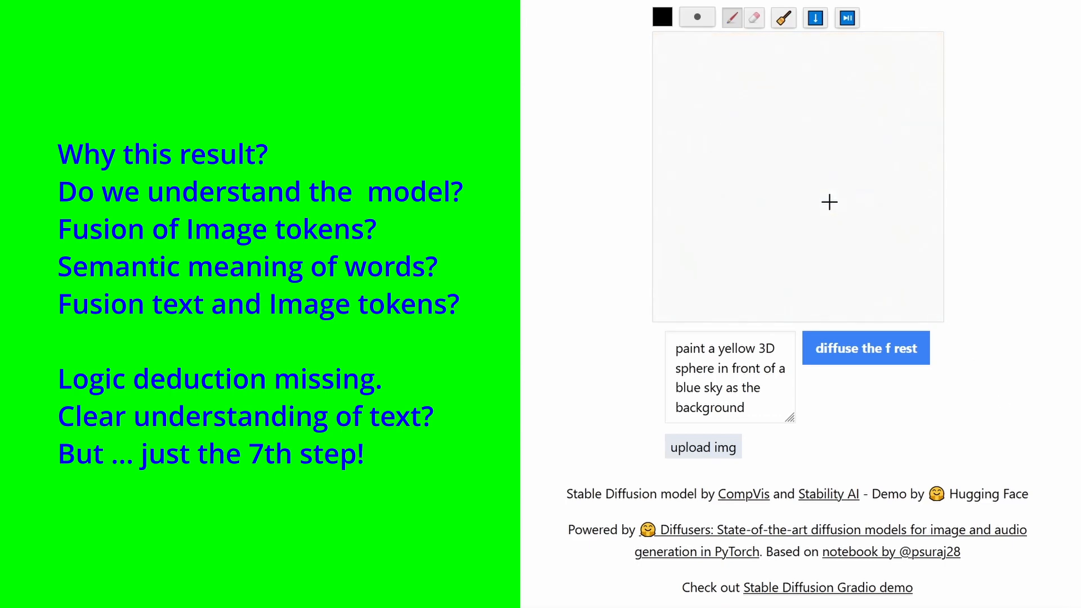
left_click(866, 348)
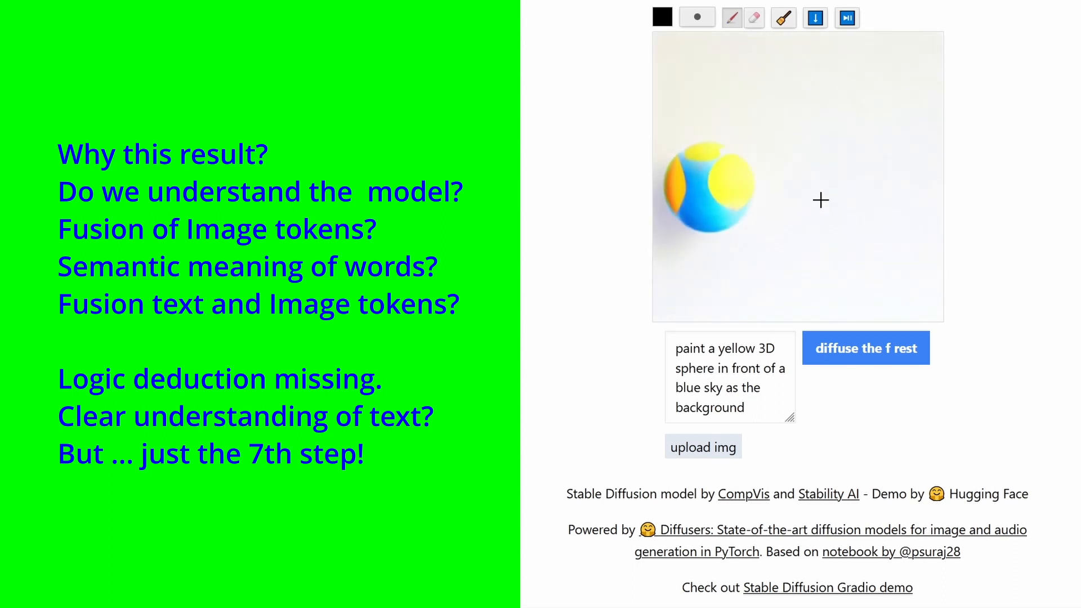
left_click(864, 347)
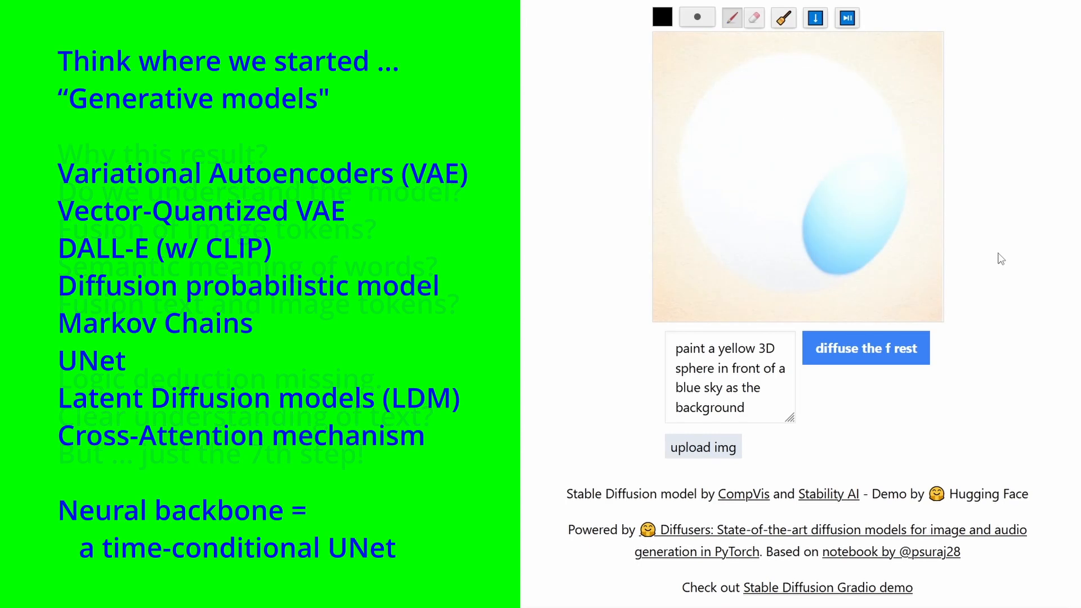
left_click(865, 348)
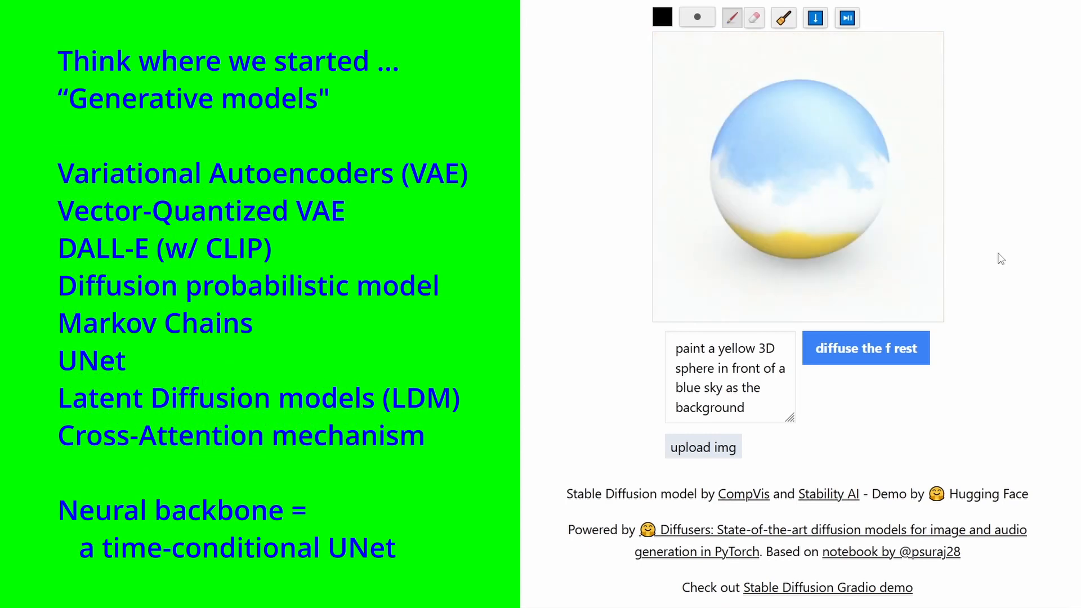
left_click(865, 348)
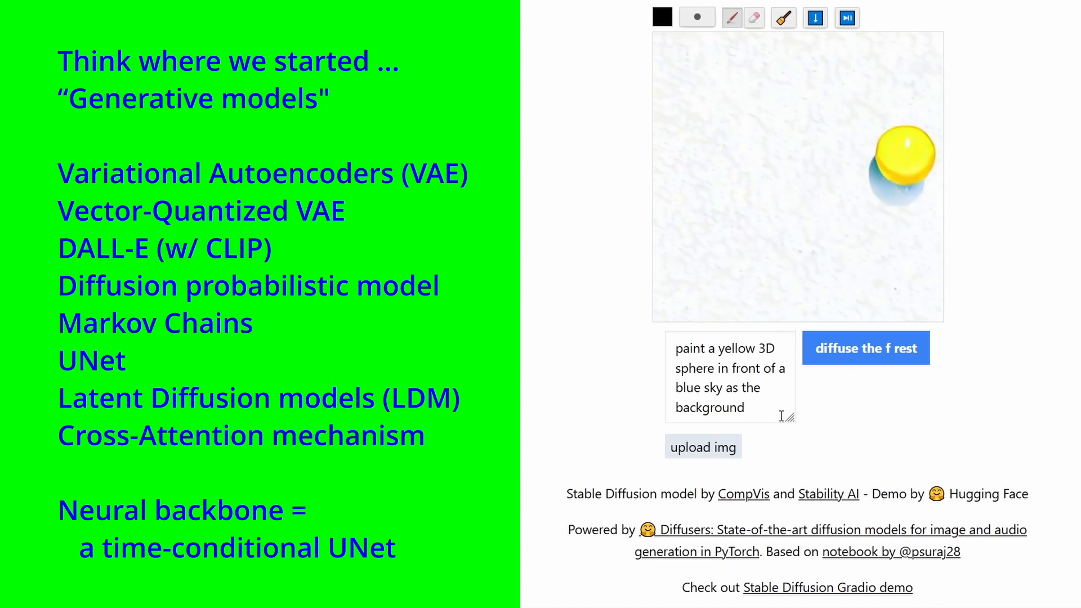
left_click(864, 348)
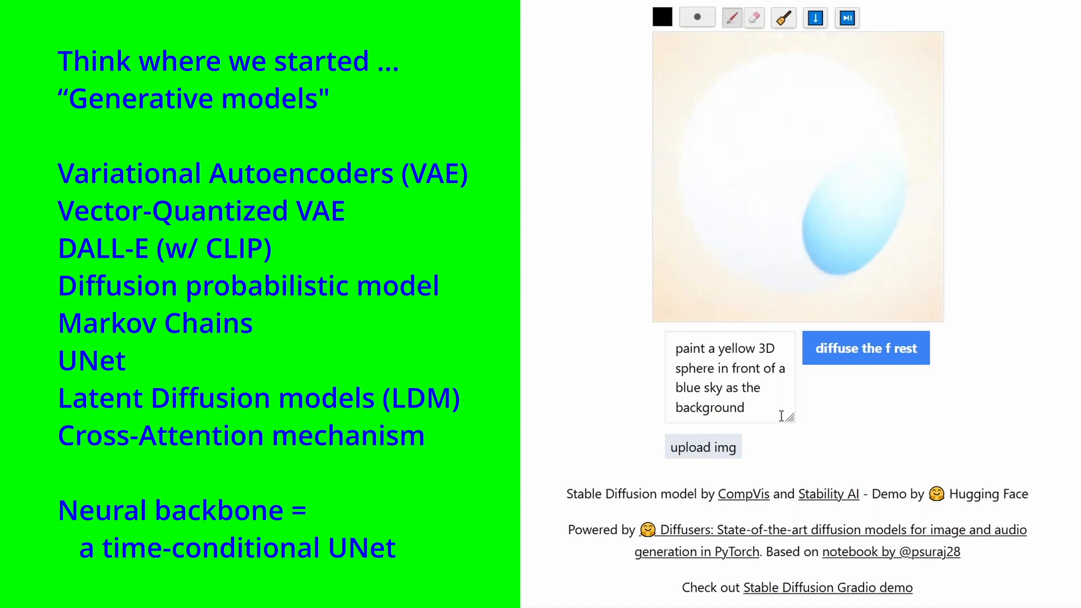
left_click(865, 348)
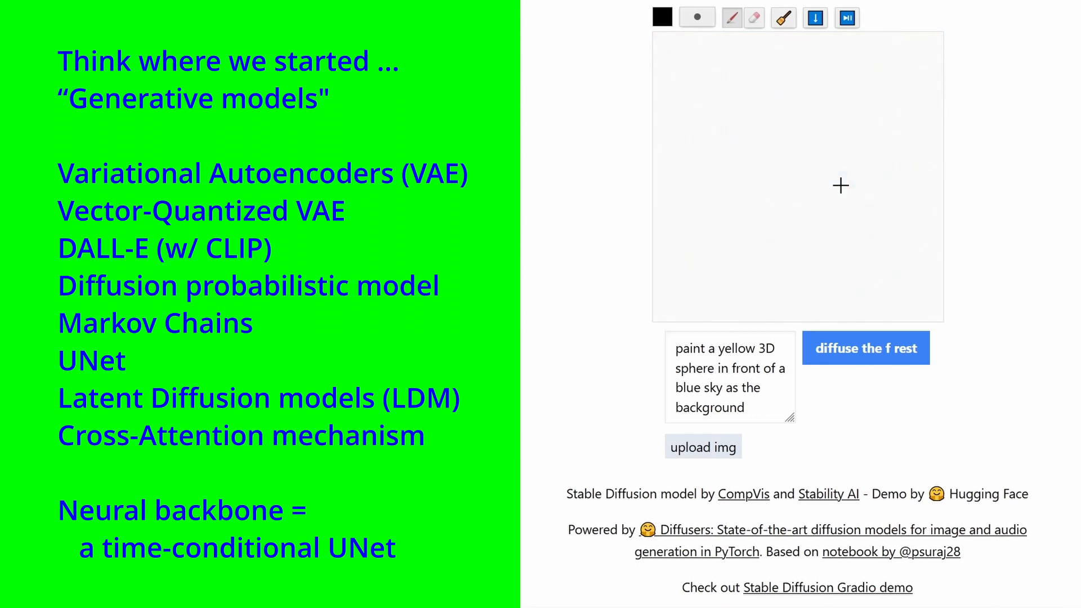
left_click(866, 347)
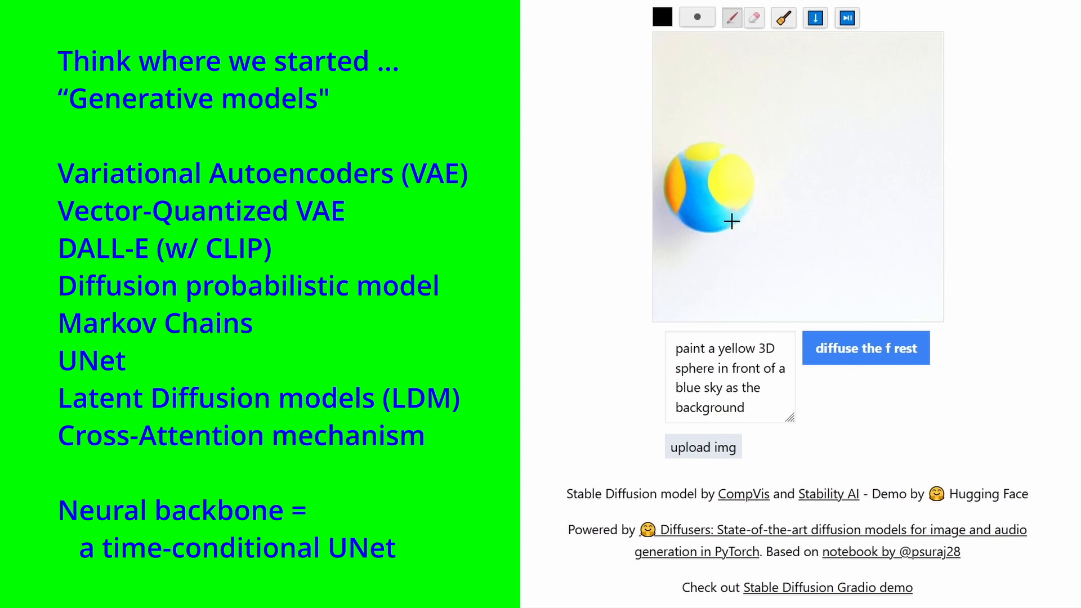
left_click(866, 348)
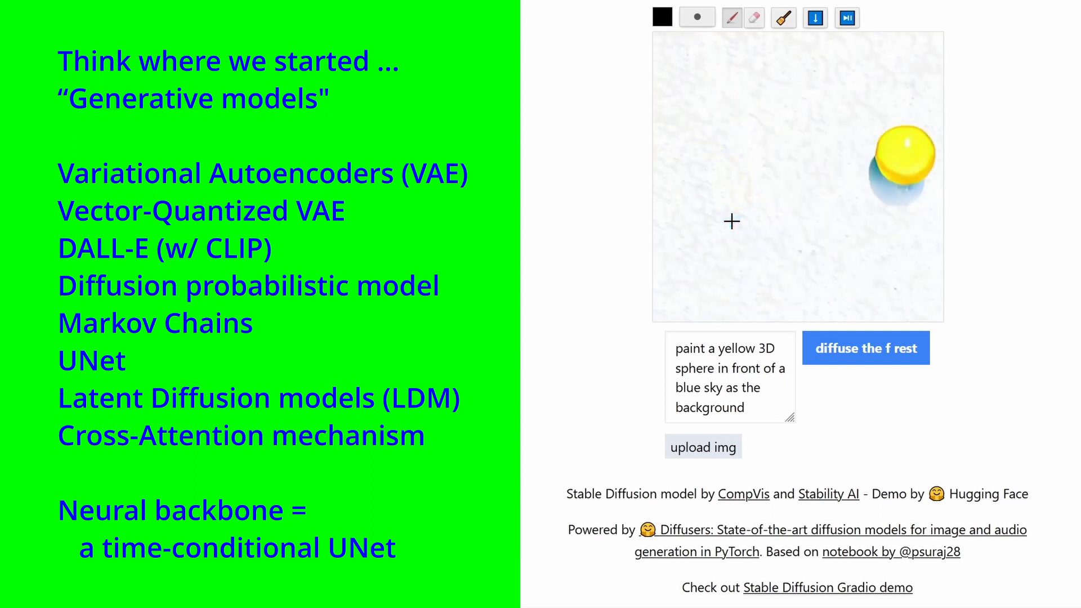
left_click(864, 348)
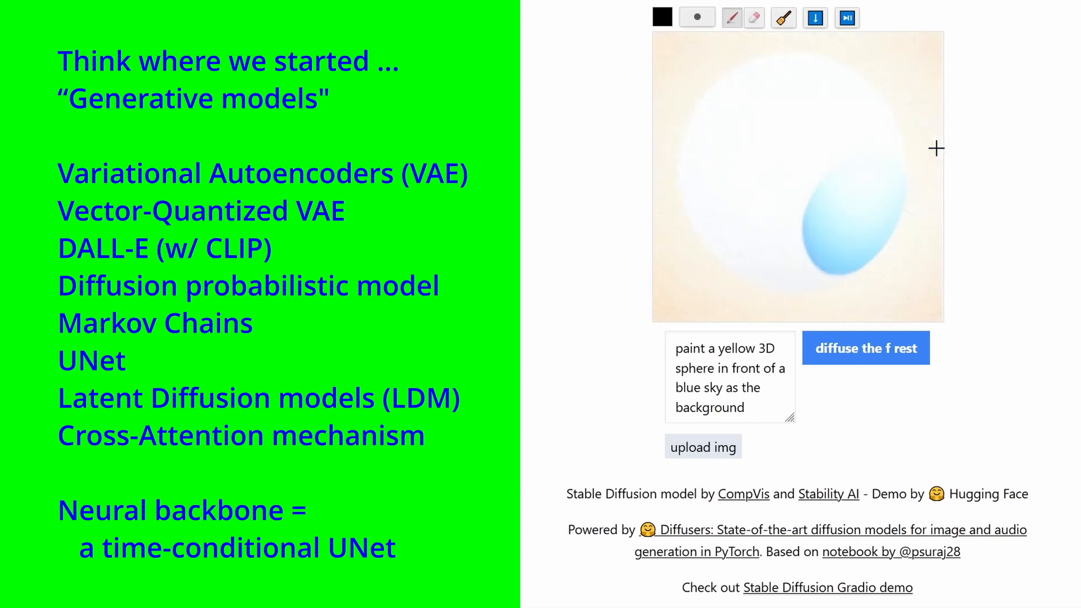
left_click(864, 348)
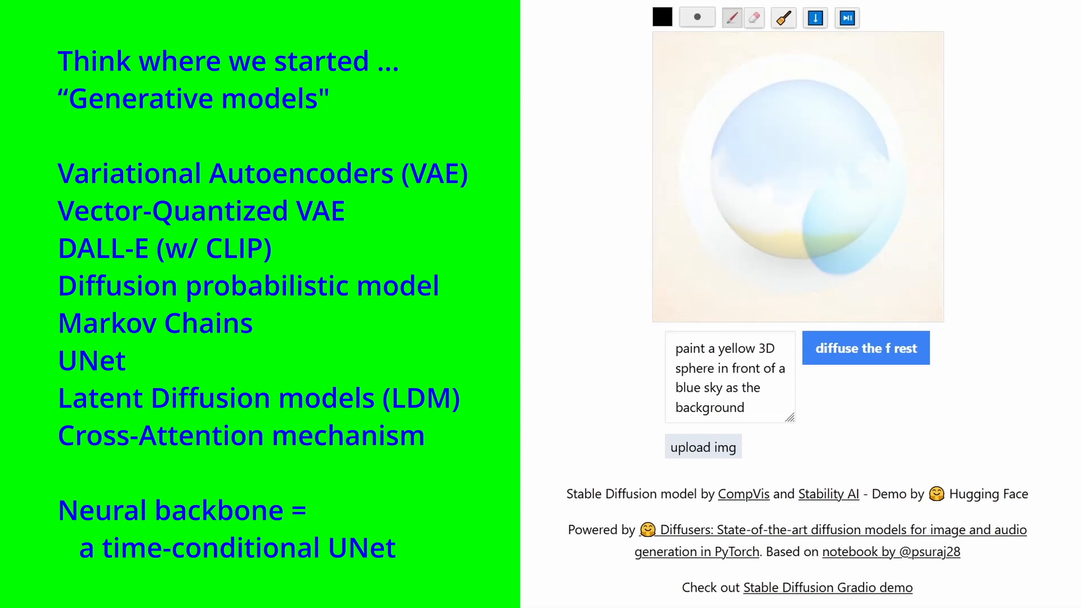